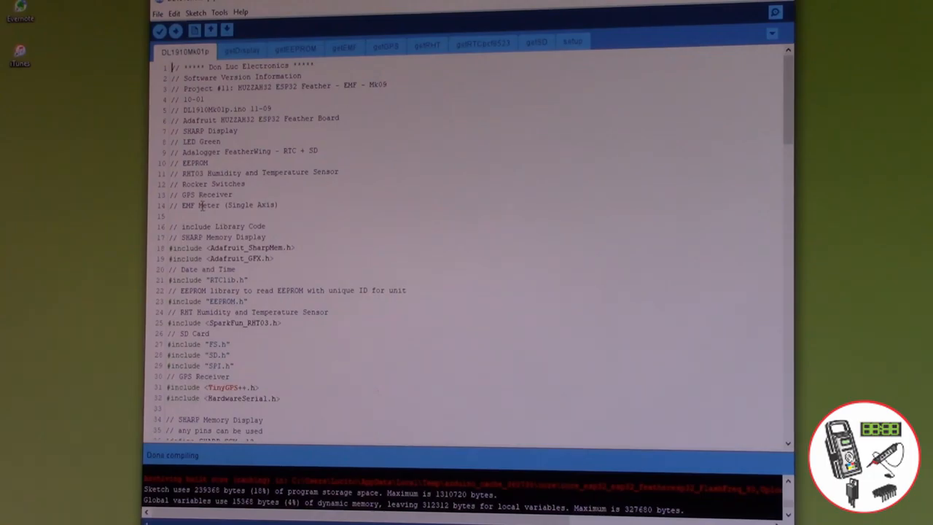
# Scroll the DL1910Mk01p main tab from header comments and includes down into loop()
pyautogui.scroll(-3)
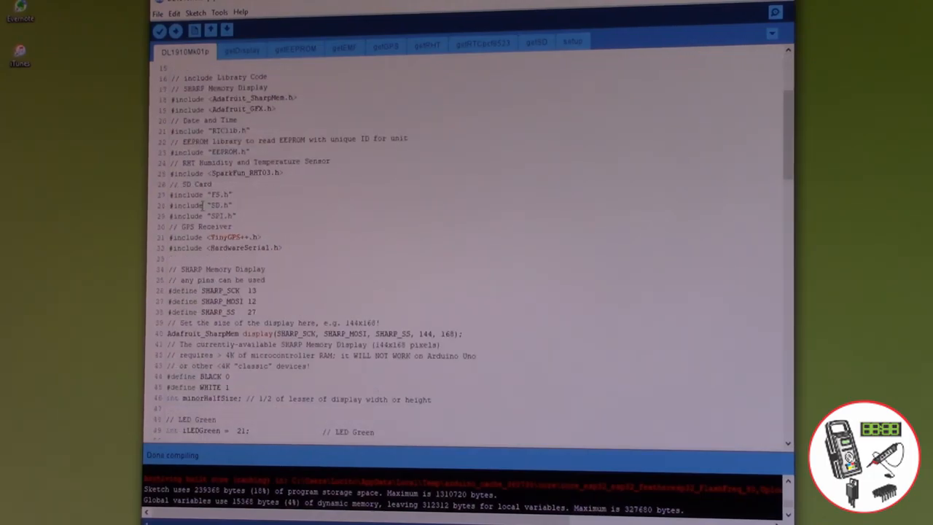
pyautogui.scroll(-3)
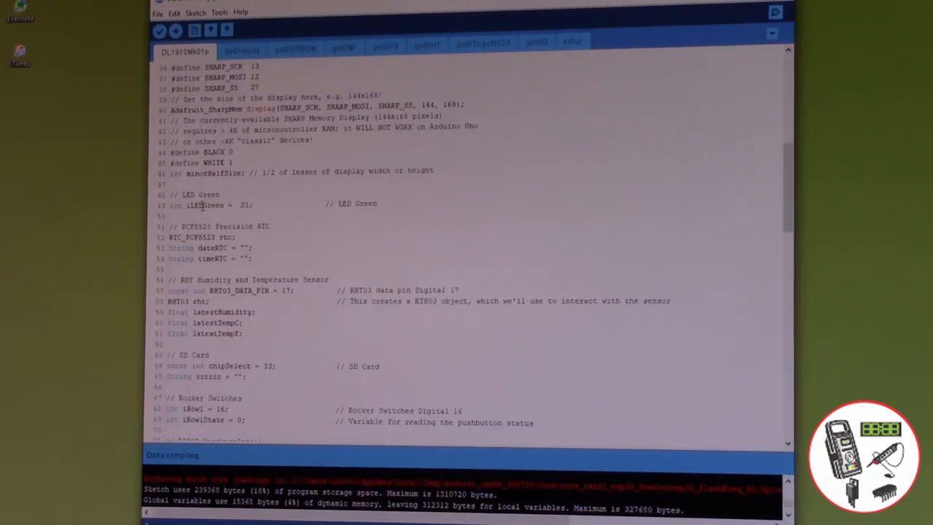
pyautogui.scroll(-3)
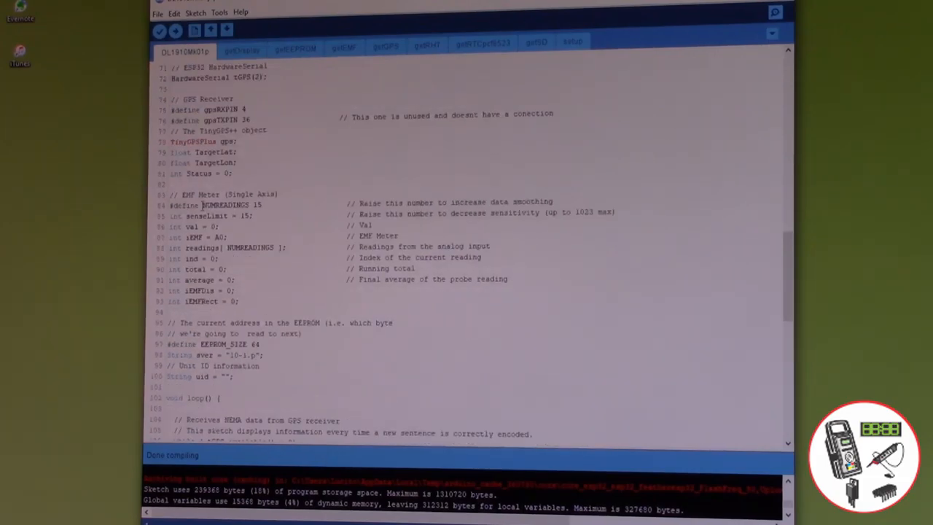
pyautogui.scroll(-3)
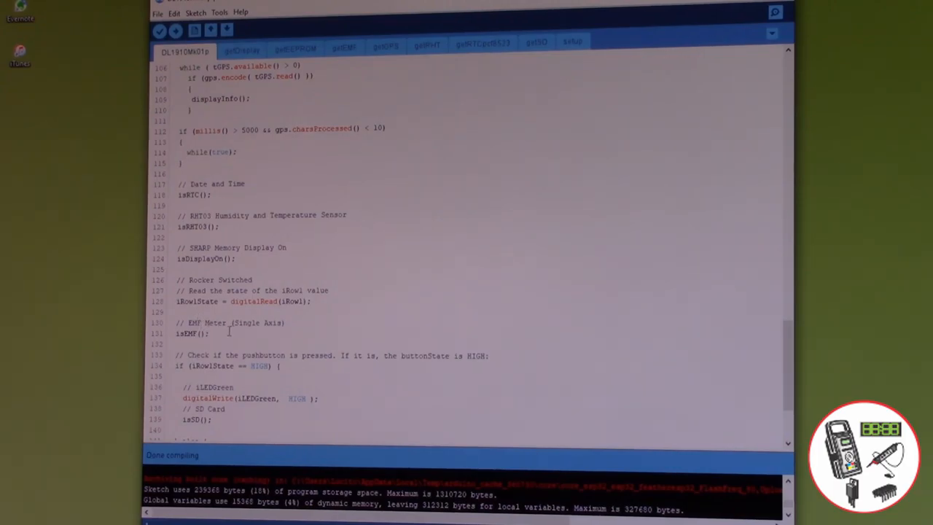
# View the getDisplay and getEEPROM tabs in turn, ending on getEMF
pyautogui.click(241, 49)
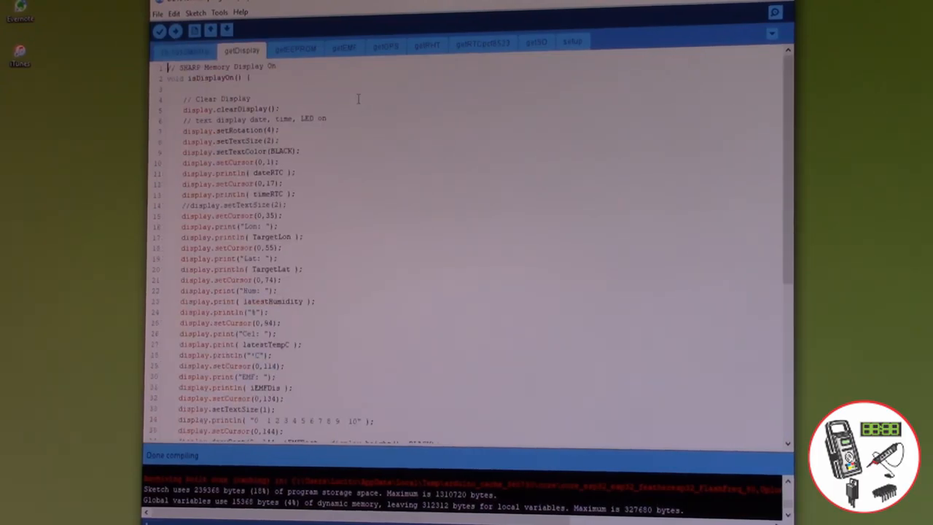
pyautogui.click(295, 42)
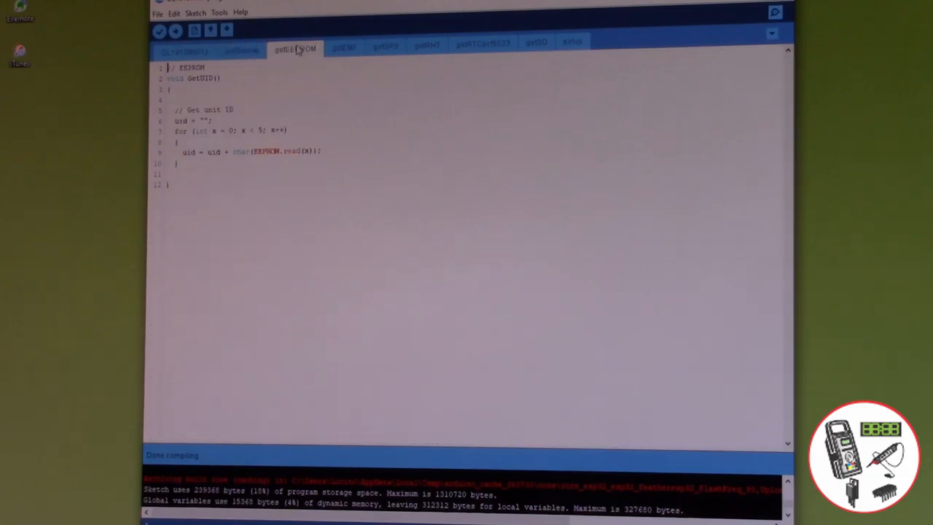
pyautogui.moveTo(343, 46)
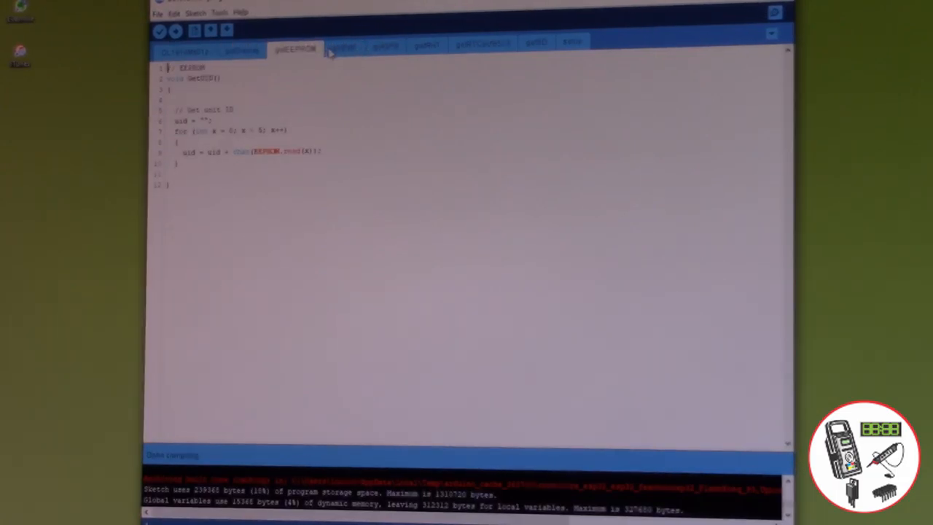
pyautogui.click(344, 44)
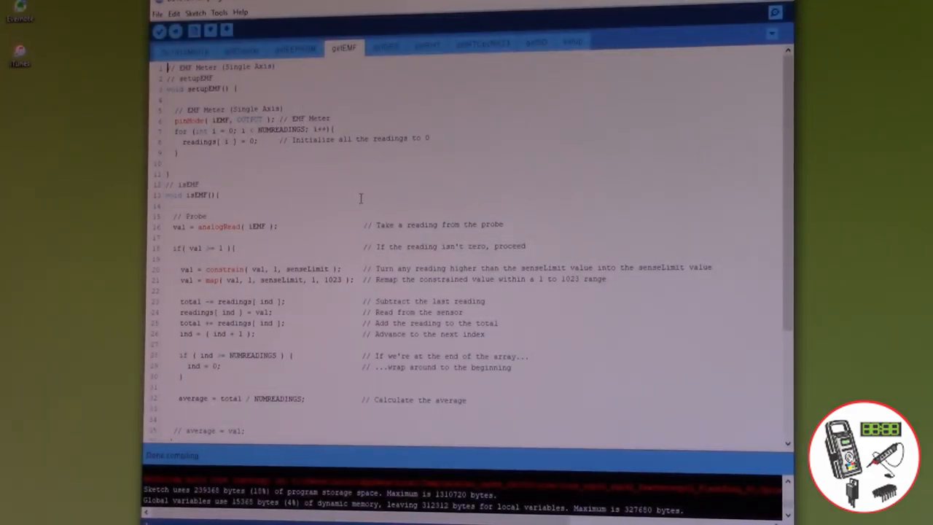
# Scroll getEMF down through the probe averaging code to the end of isEMF()
pyautogui.scroll(-3)
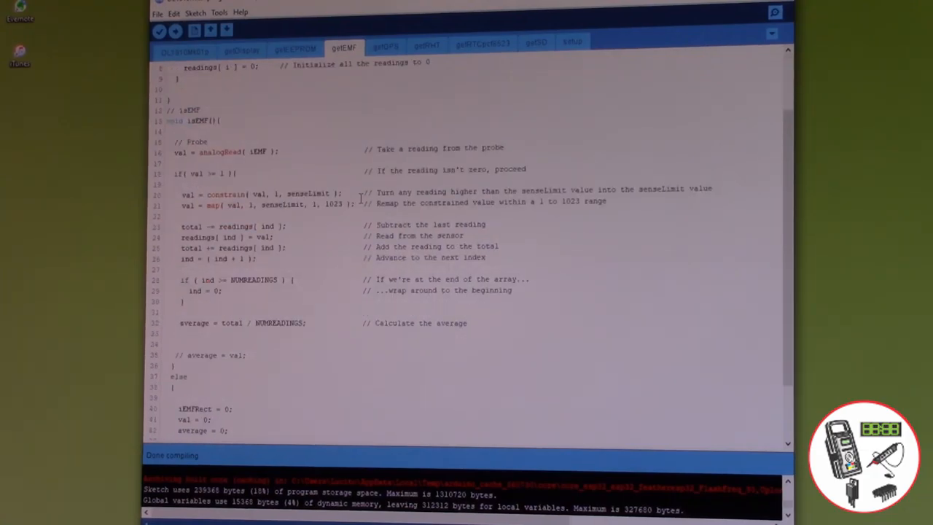
pyautogui.scroll(-3)
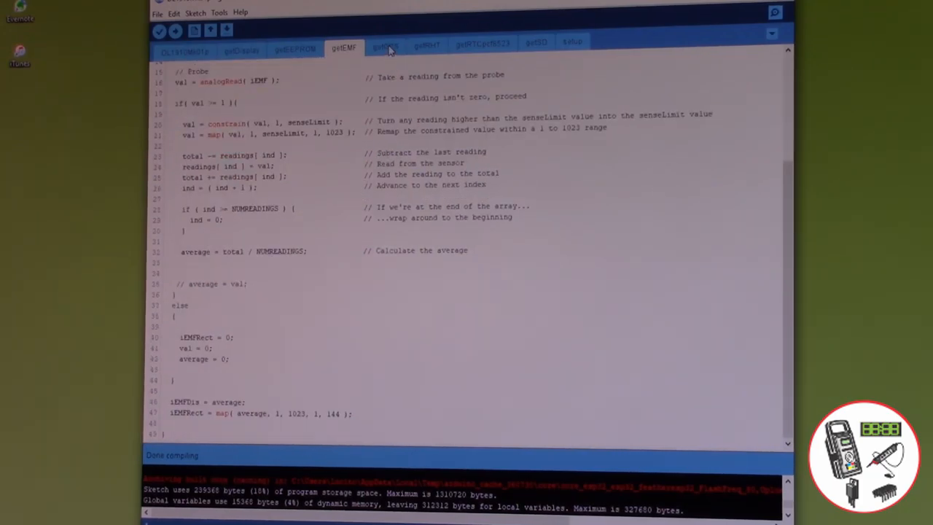
# View the getGPS, getRHT, getRTCpcf8523 and setup tabs in turn
pyautogui.click(385, 45)
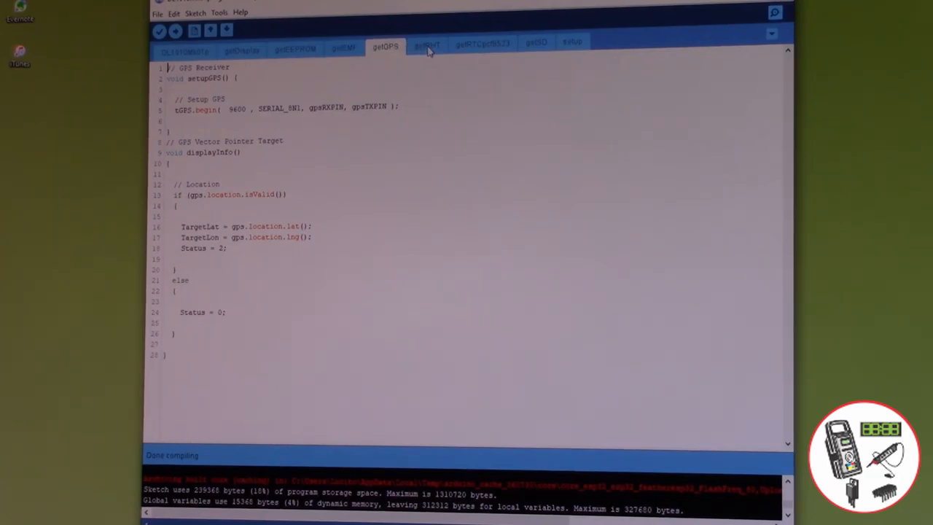
pyautogui.click(427, 44)
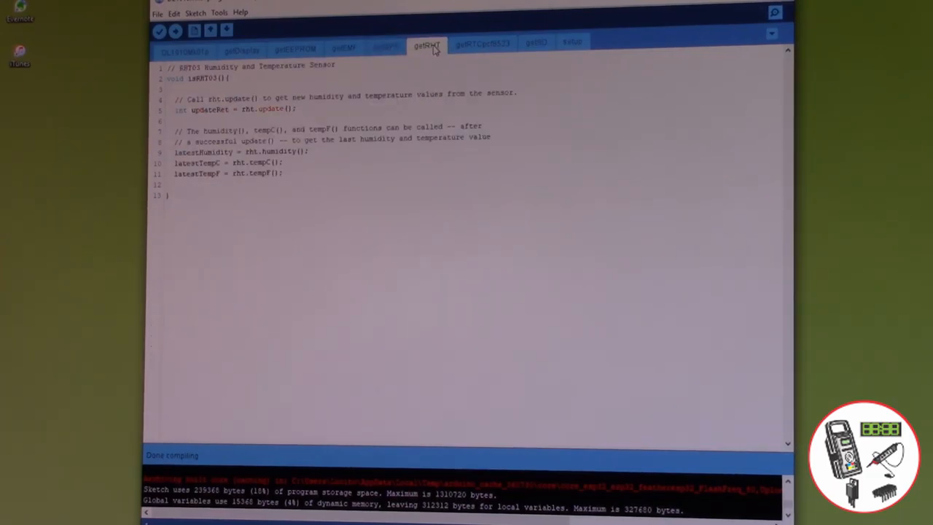
pyautogui.click(482, 43)
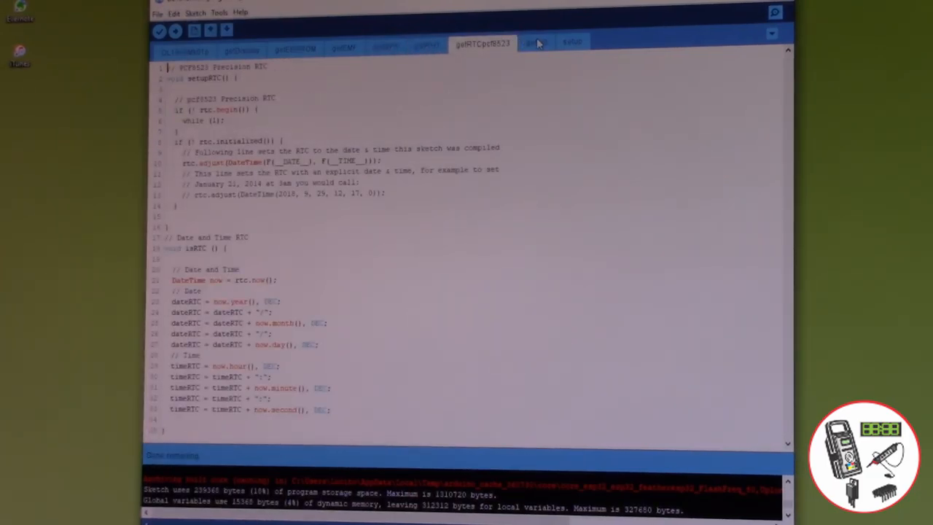
pyautogui.click(572, 42)
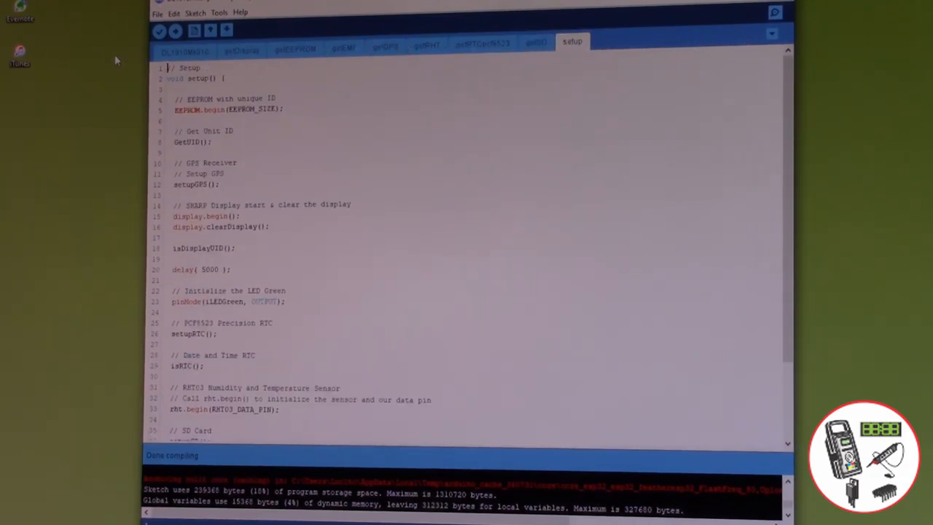
# Return to the main DL1910Mk01p tab and Verify/compile the whole sketch
pyautogui.click(185, 42)
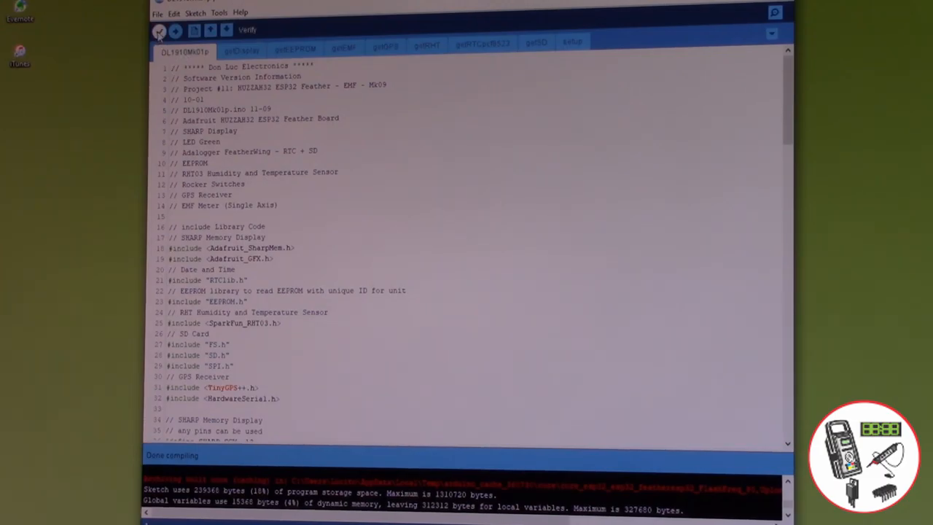
pyautogui.click(160, 30)
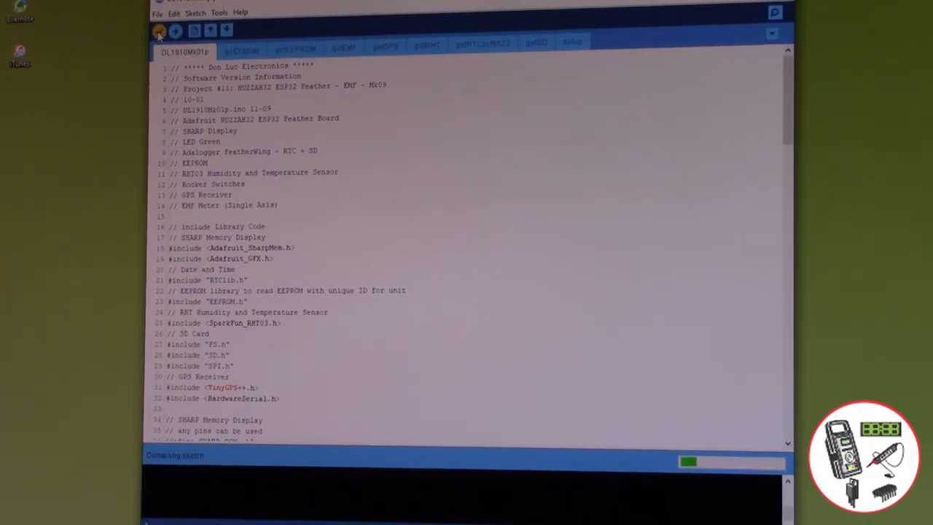